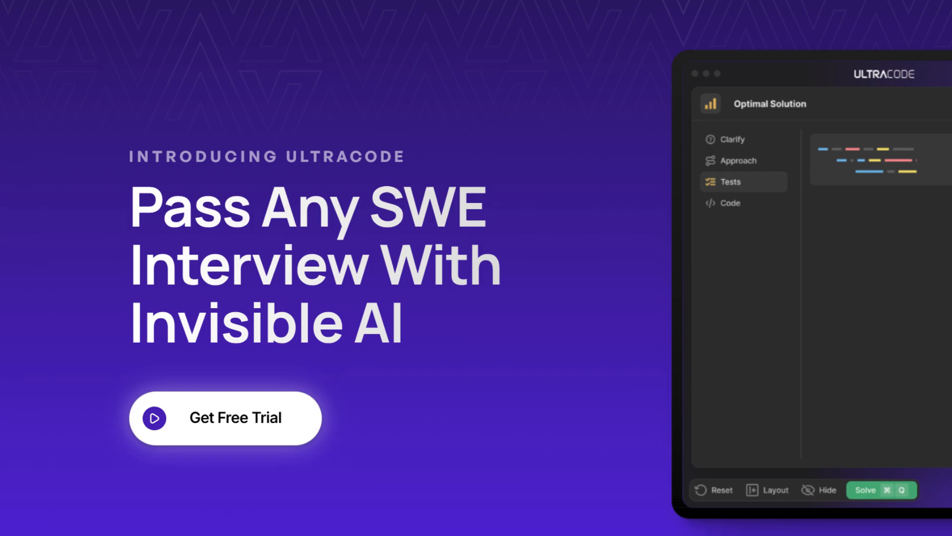
- Scroll through the URL shortener requirements' first impressions and clarifying questions
scroll("down", 3)
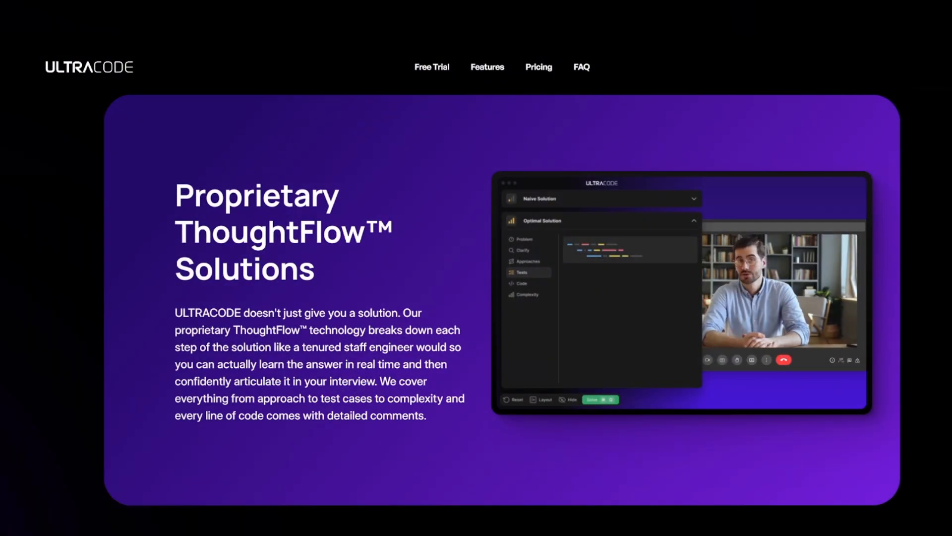
scroll("down", 3)
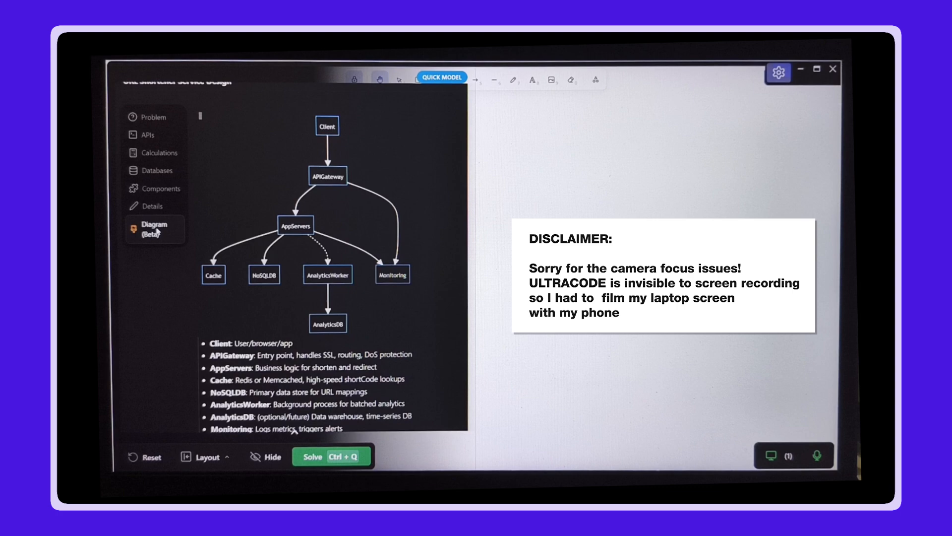
scroll("down", 3)
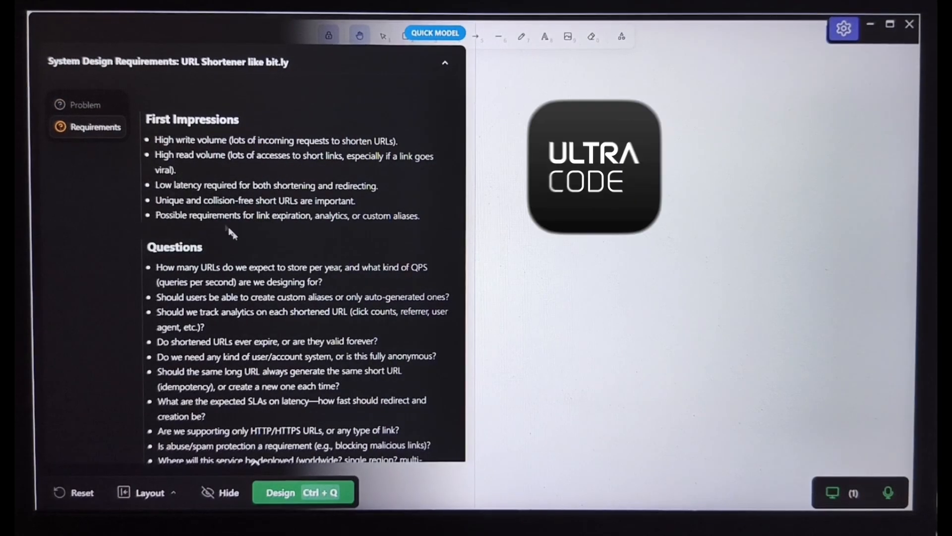
scroll("down", 3)
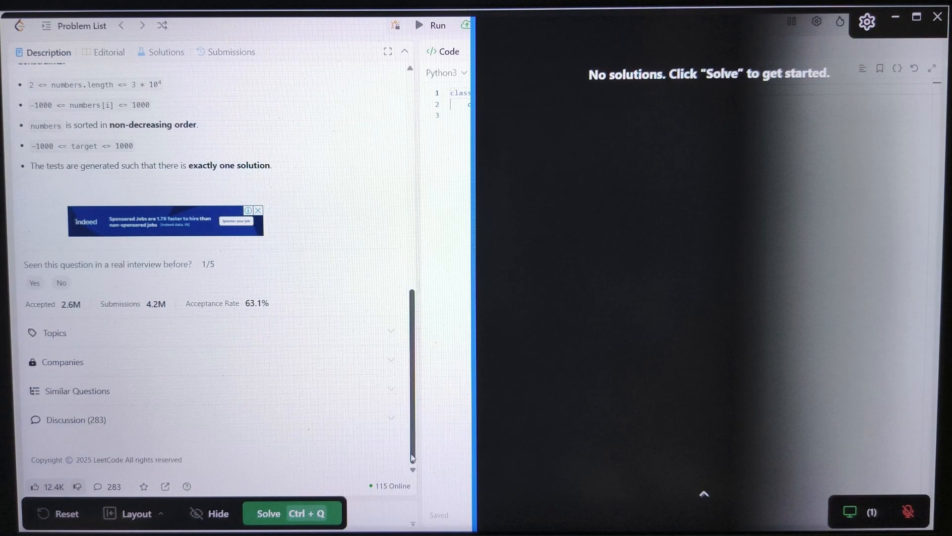
- Submit the accepted solution and load the Wildcard Matching problem with an empty overlay
scroll("up", 3)
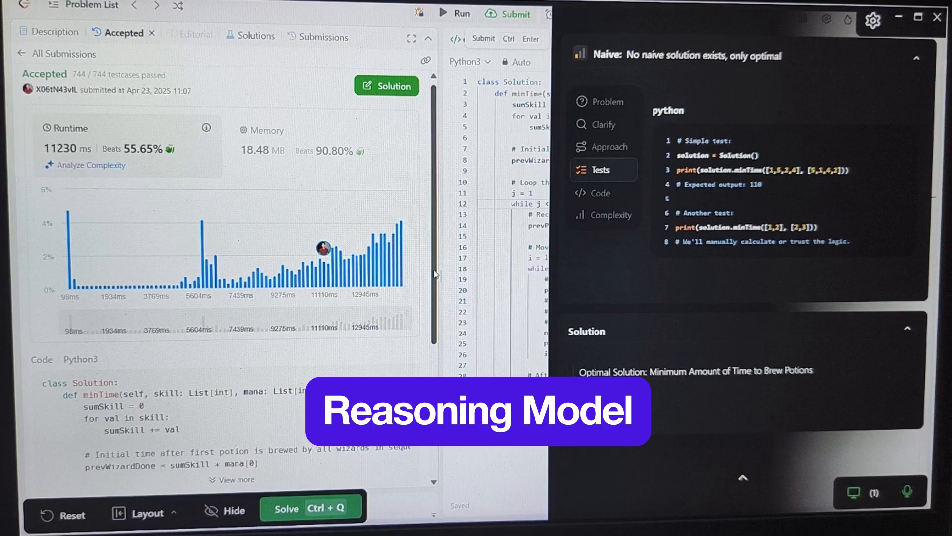
left_click(600, 197)
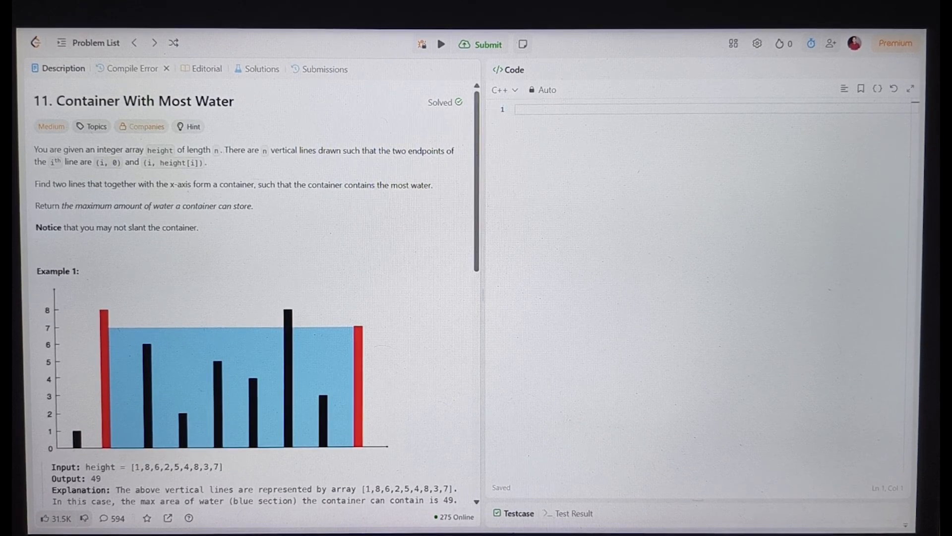
left_click(364, 519)
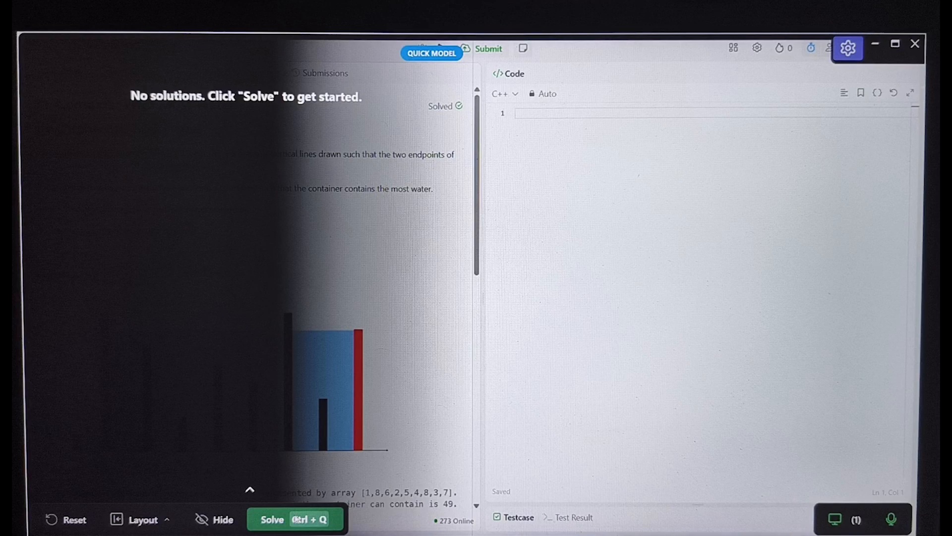
left_click(271, 519)
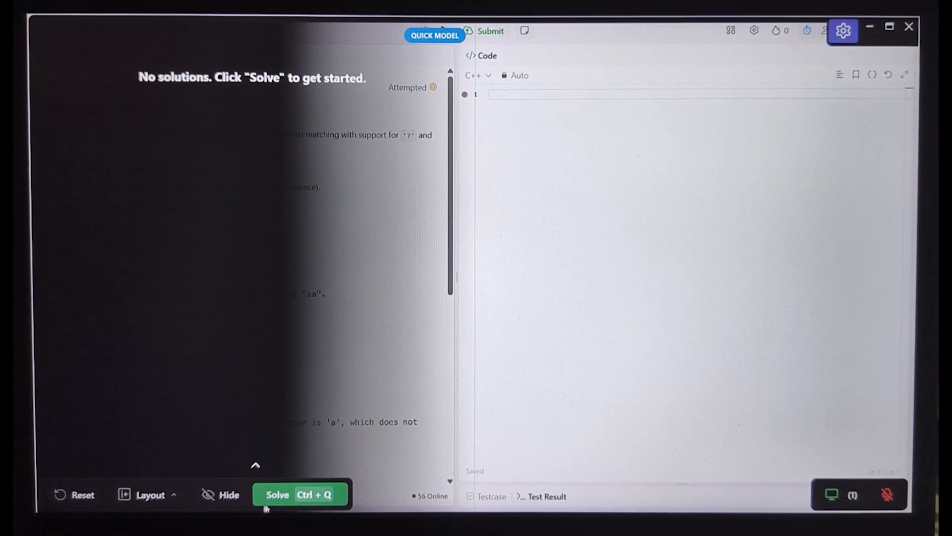
- Submit the naive wildcard-matching solution and re-solve after Time Limit Exceeded
left_click(277, 494)
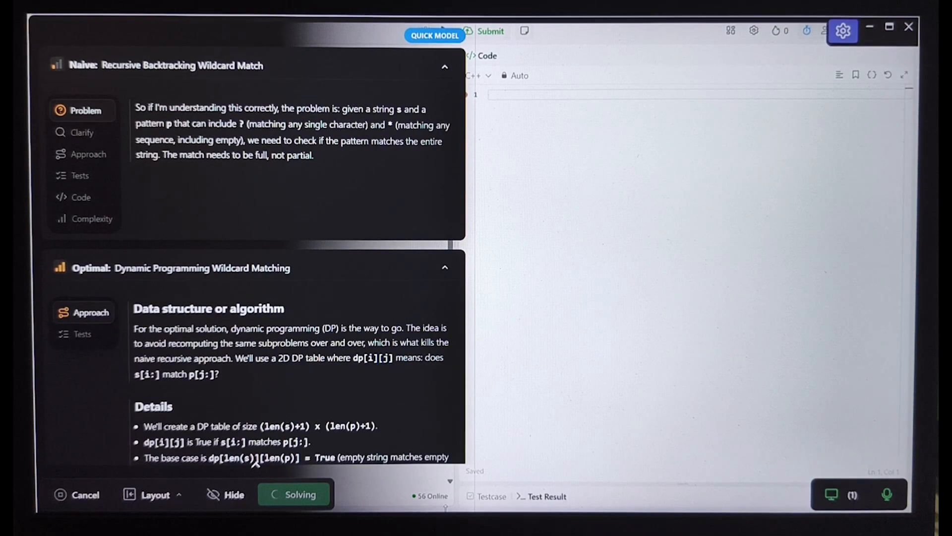
left_click(295, 494)
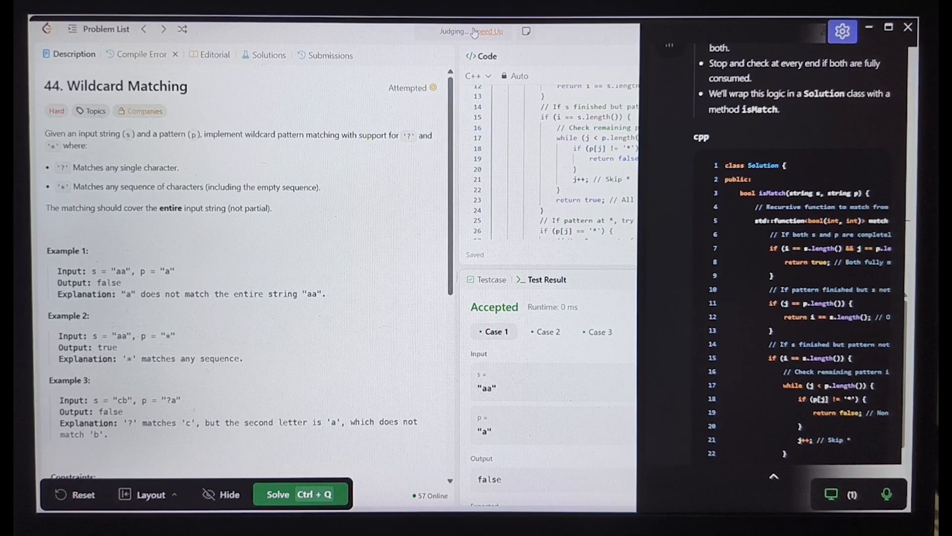
left_click(487, 32)
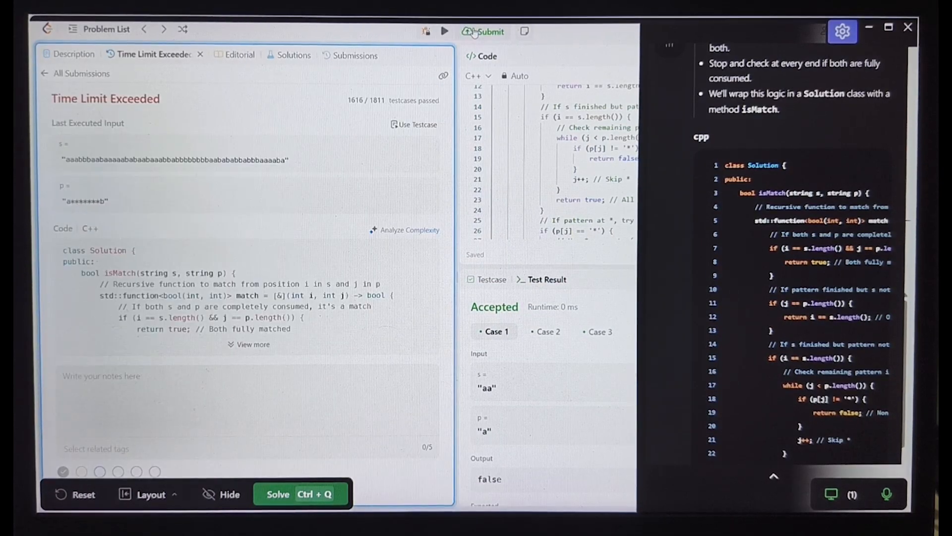
left_click(69, 58)
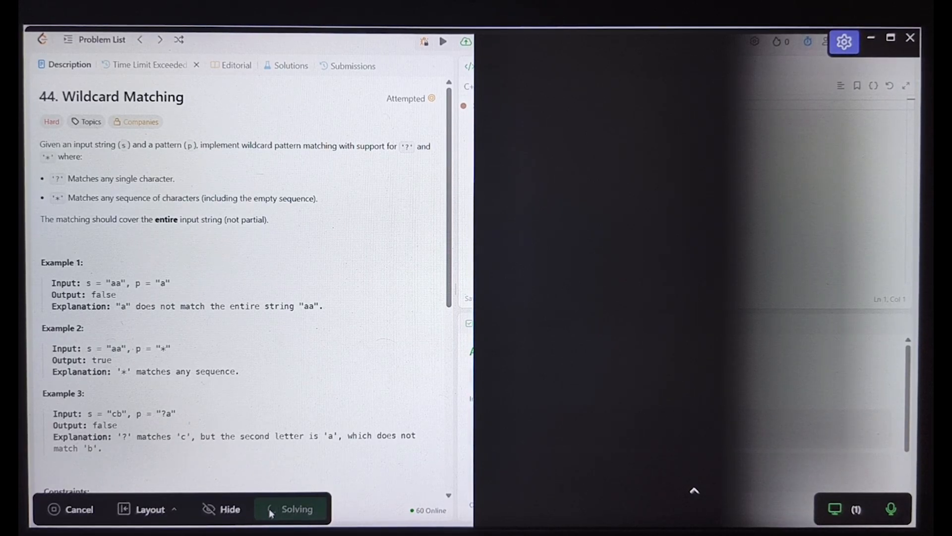
- View the naive recursive and optimal two-pointer greedy C++ code for Wildcard Matching
left_click(297, 509)
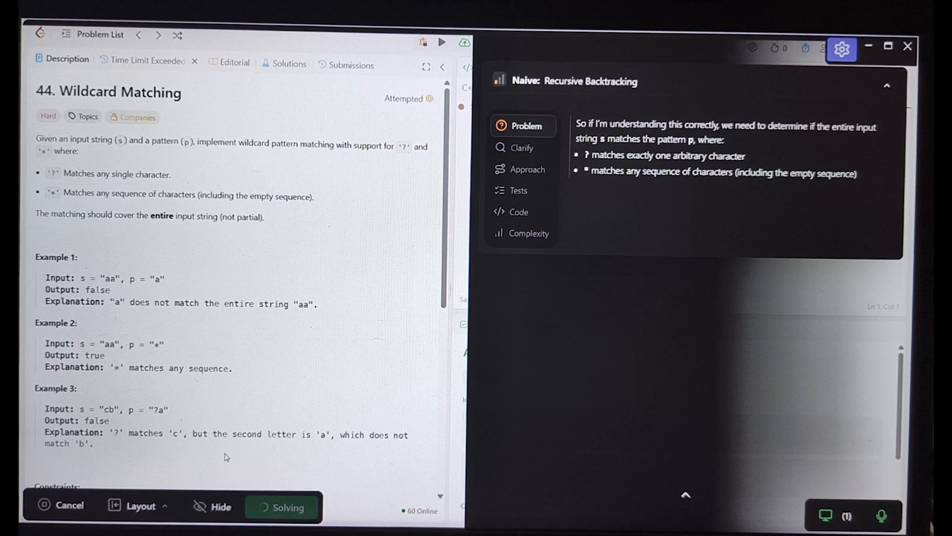
left_click(520, 211)
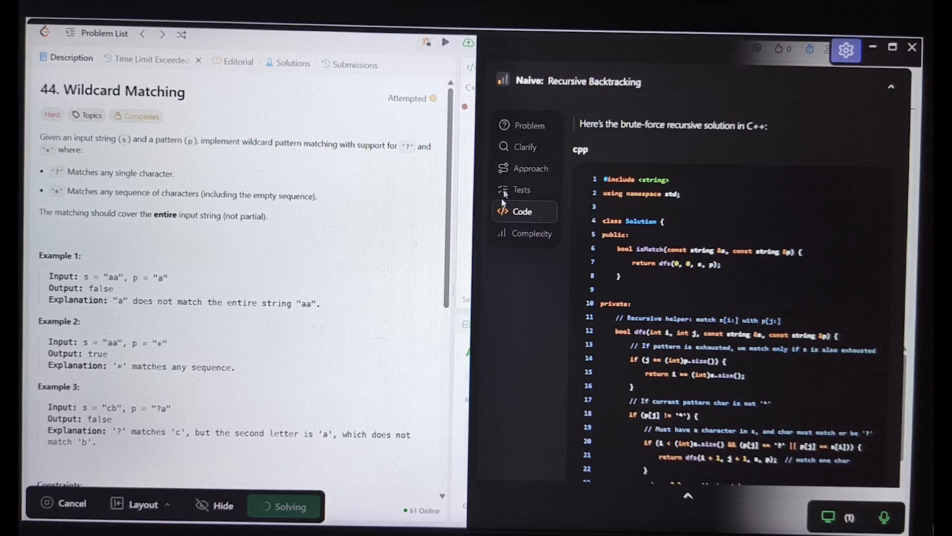
left_click(530, 125)
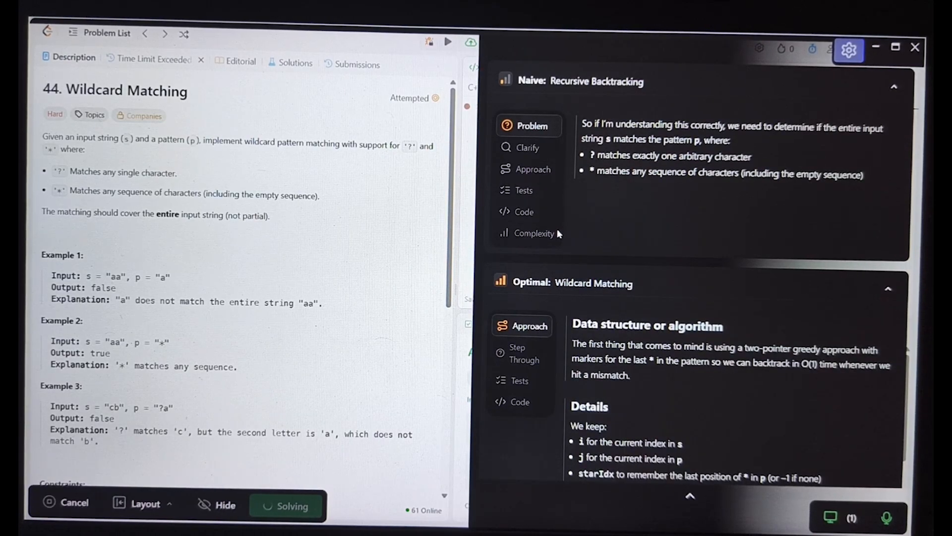
left_click(286, 505)
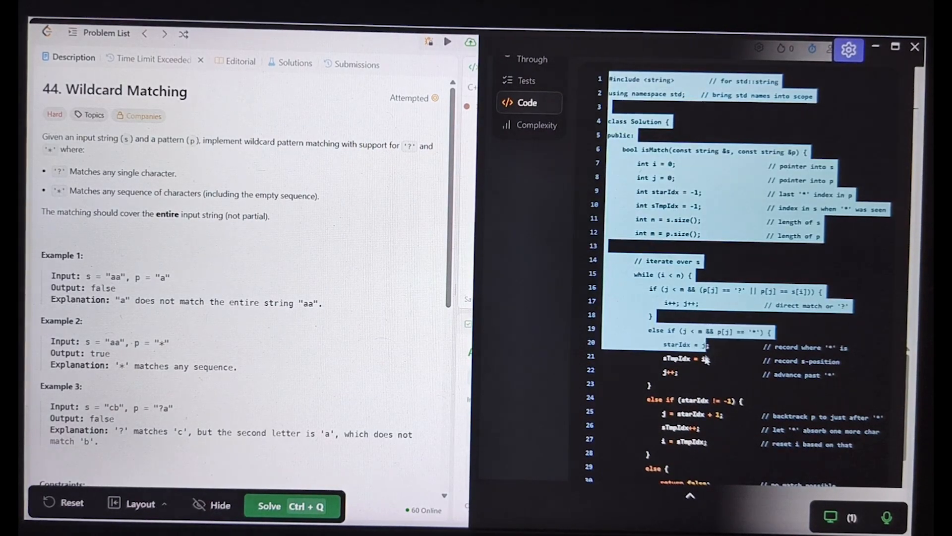
scroll("down", 3)
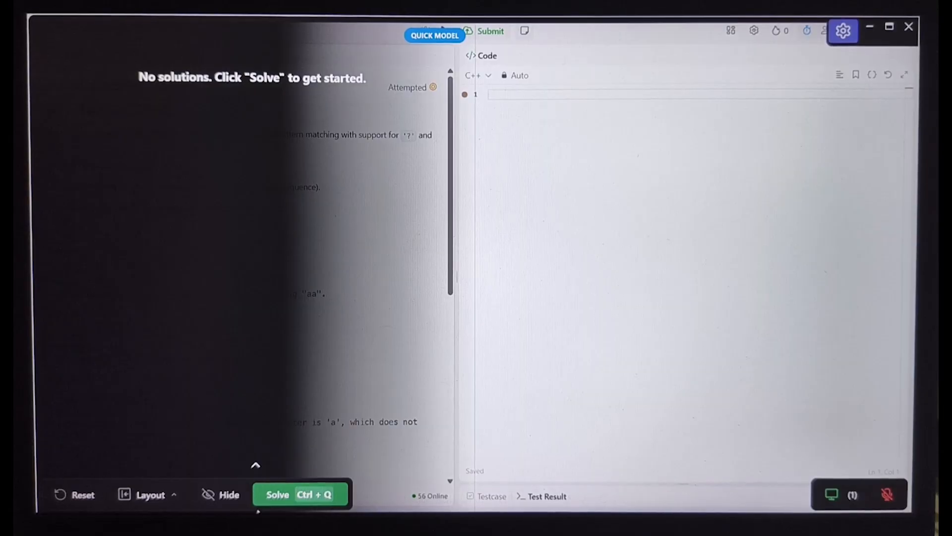
- Reset the overlay, bringing up the demo panel beside a video call
left_click(299, 494)
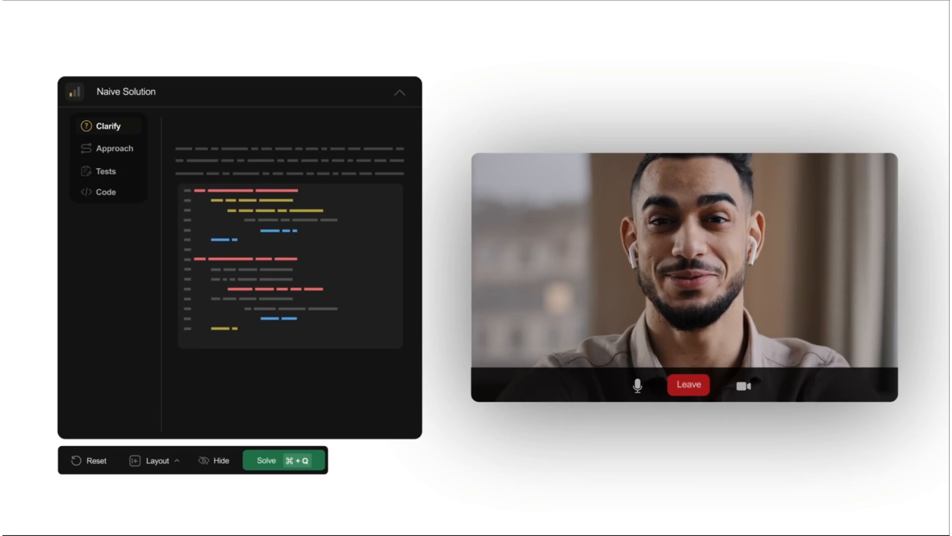
- Start generating the URL shortener requirements and open the Requirements tab
left_click(265, 460)
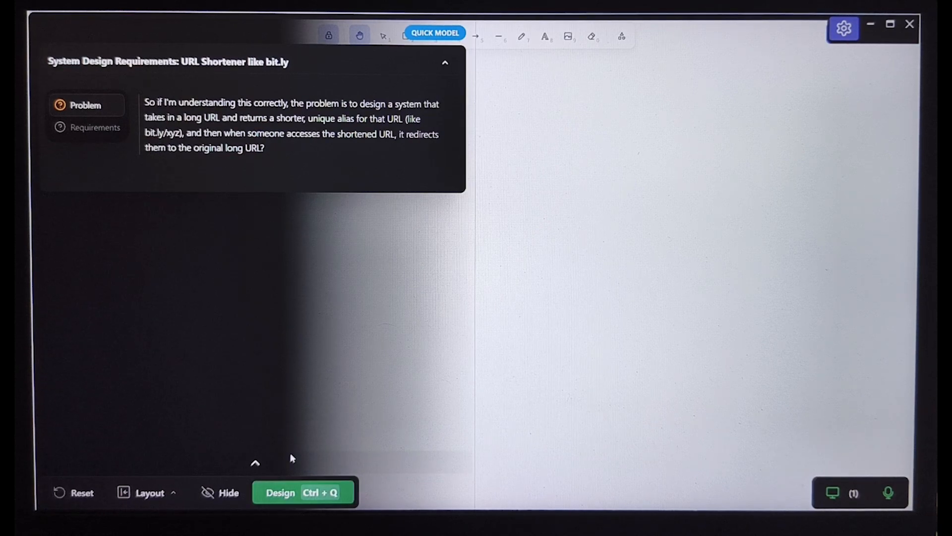
left_click(96, 127)
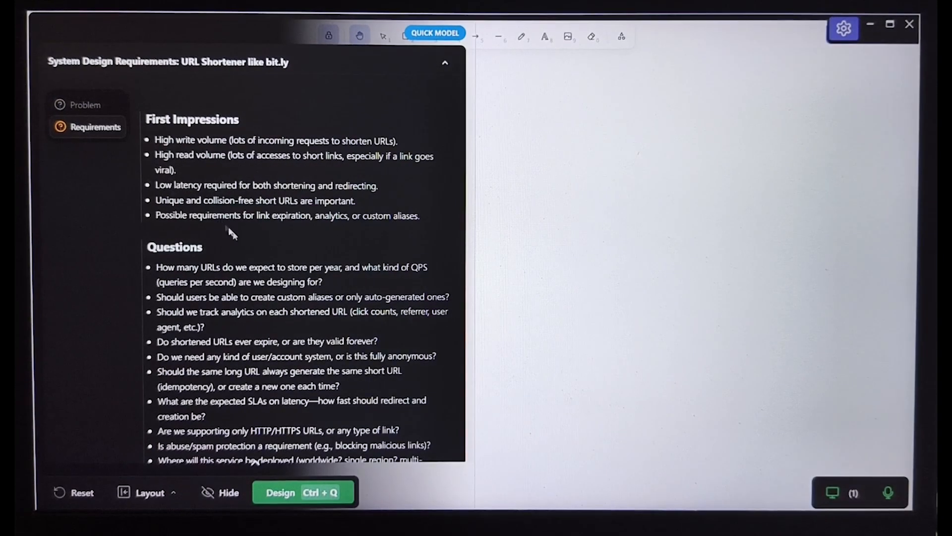
scroll("down", 3)
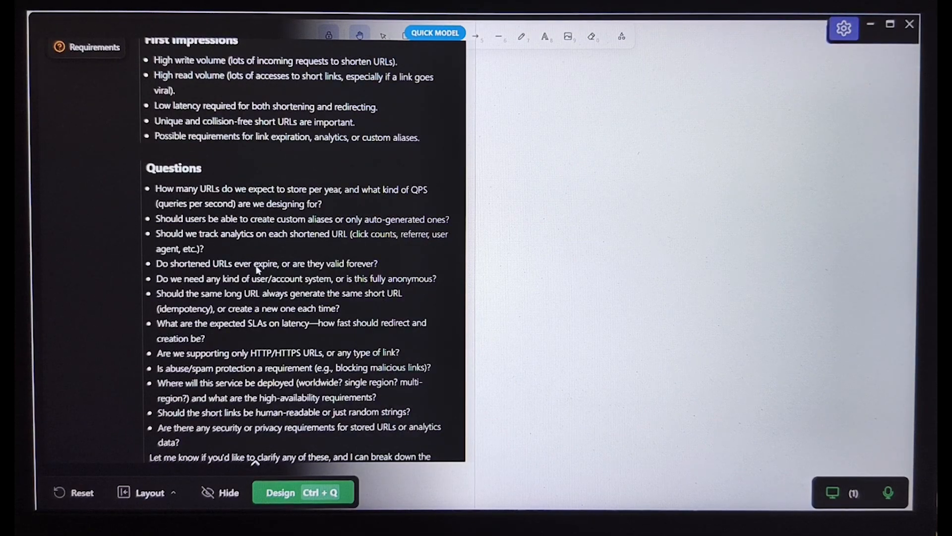
left_click(304, 492)
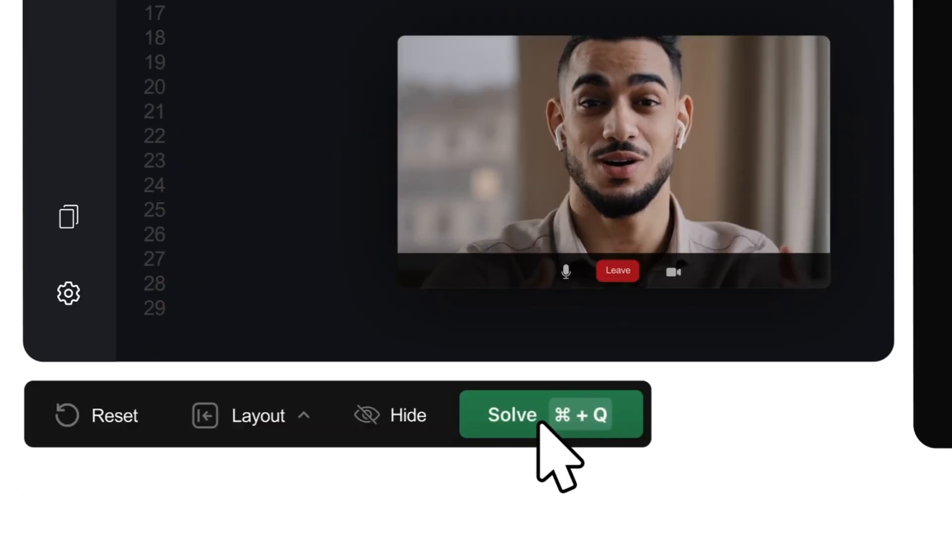
left_click(513, 414)
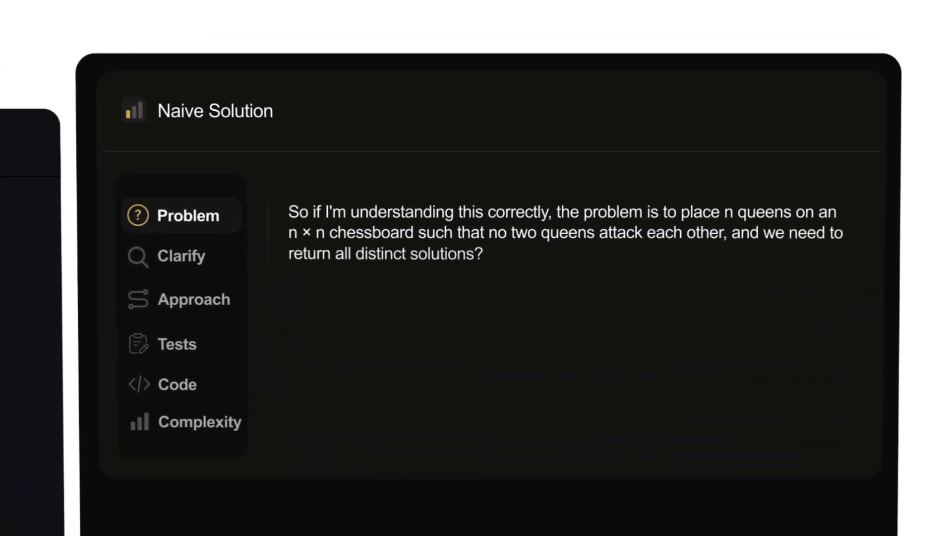
left_click(194, 298)
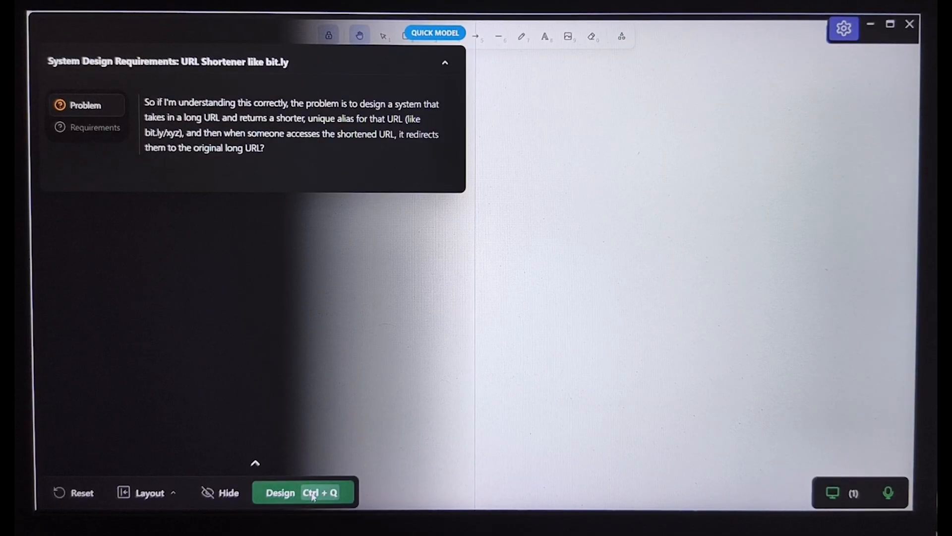
mouse_move(106, 161)
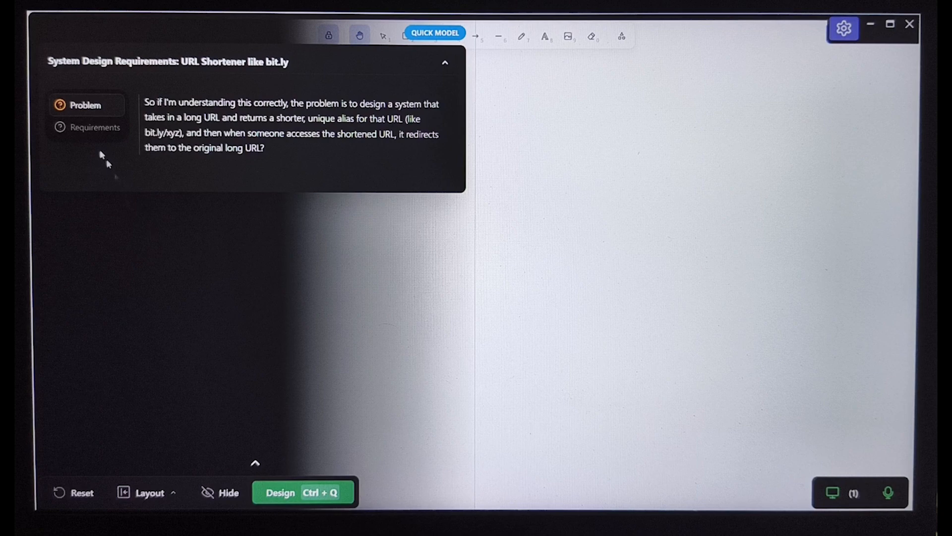
left_click(95, 127)
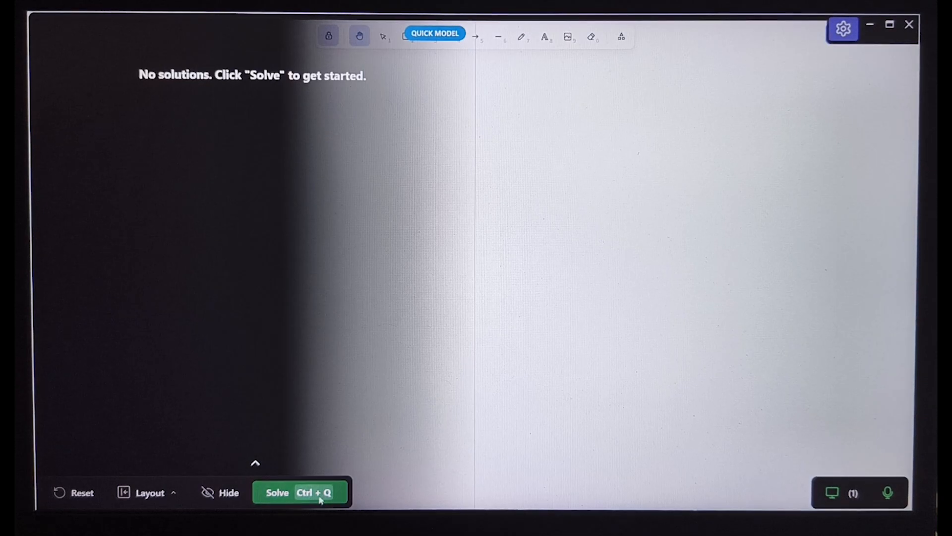
- Regenerate, then scroll through first impressions and clarifying questions and request the full design
left_click(300, 492)
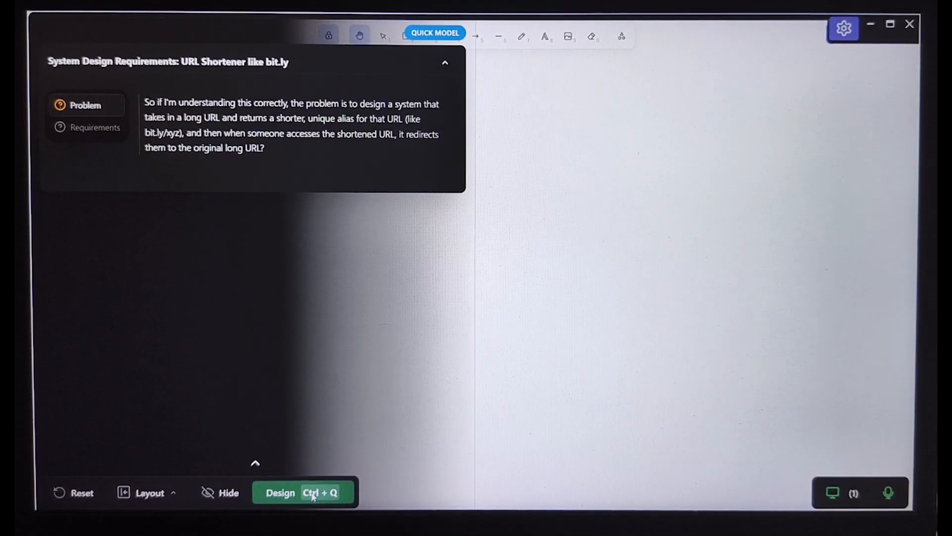
mouse_move(292, 458)
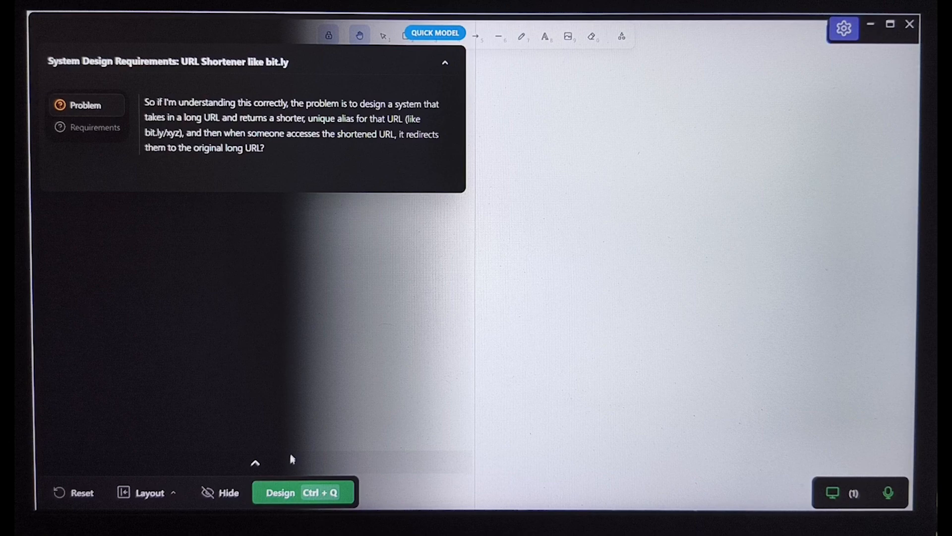
left_click(95, 127)
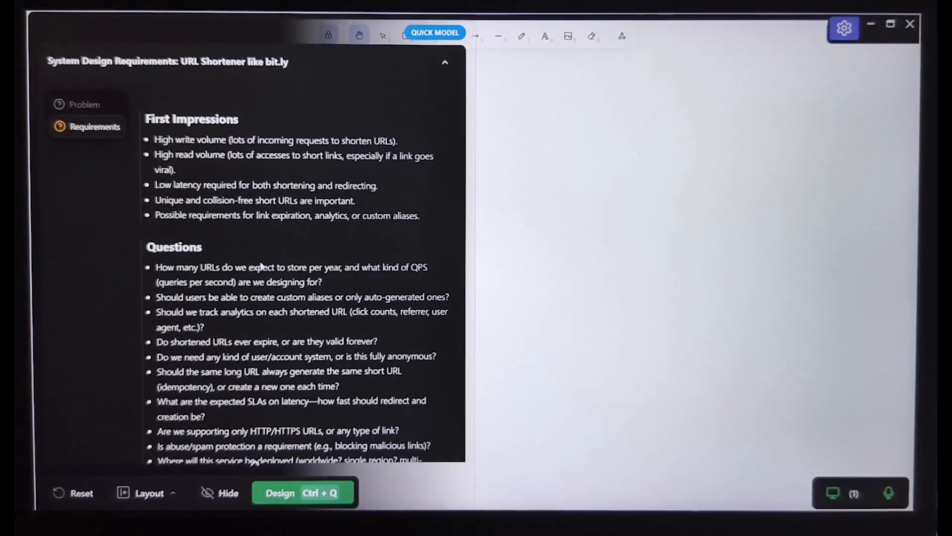
scroll("down", 3)
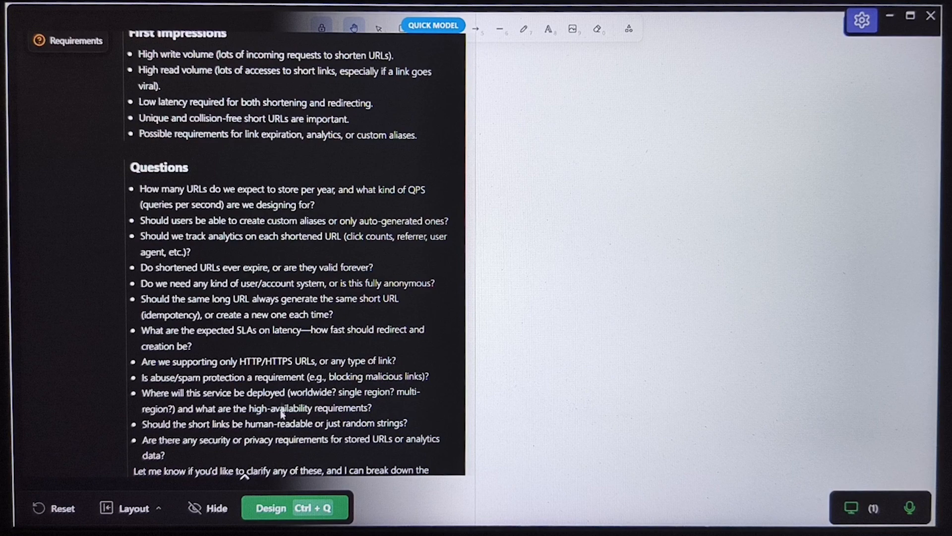
left_click(295, 508)
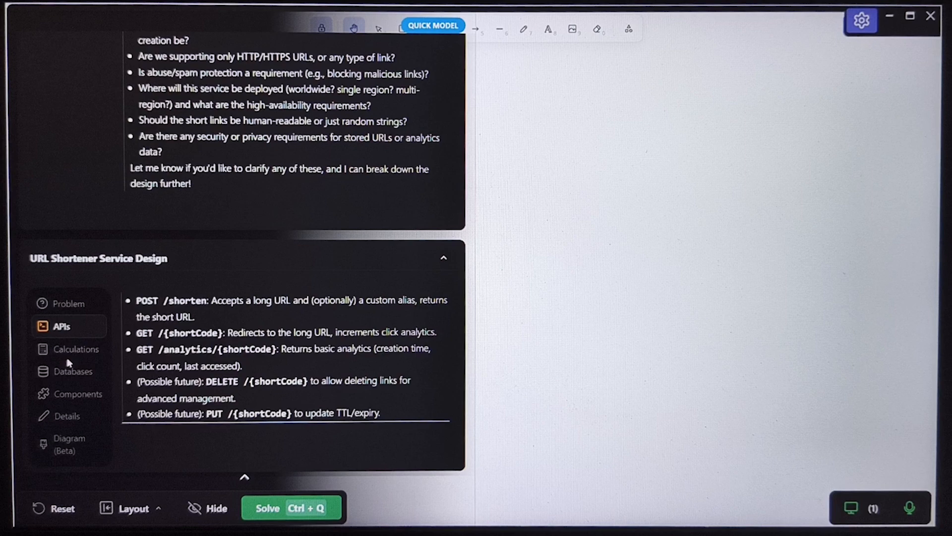
- Browse the design's throughput calculations and the short-code, caching and analytics details
left_click(76, 348)
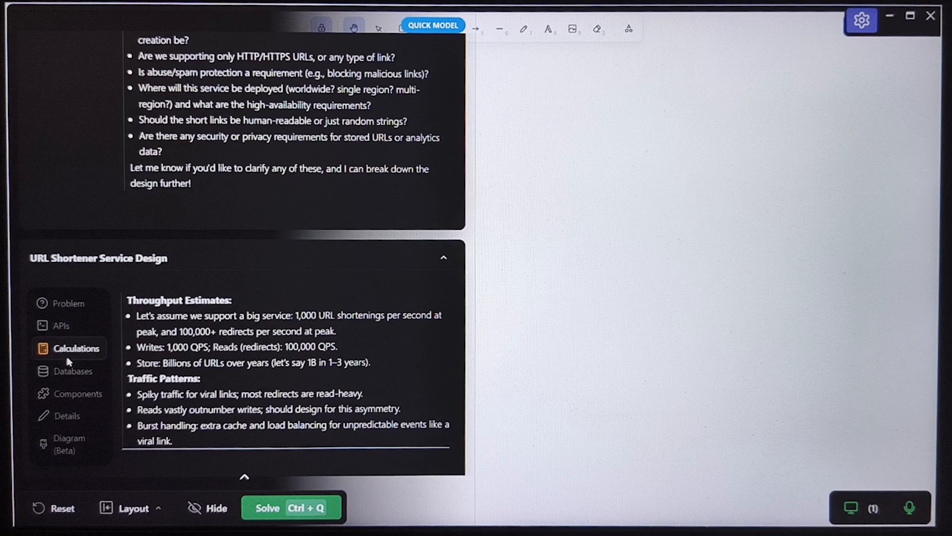
left_click(61, 326)
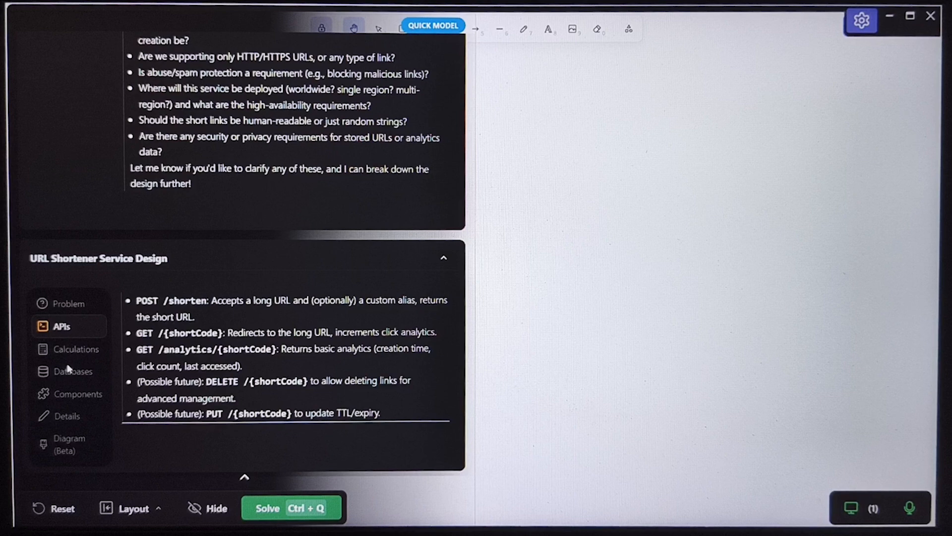
left_click(78, 348)
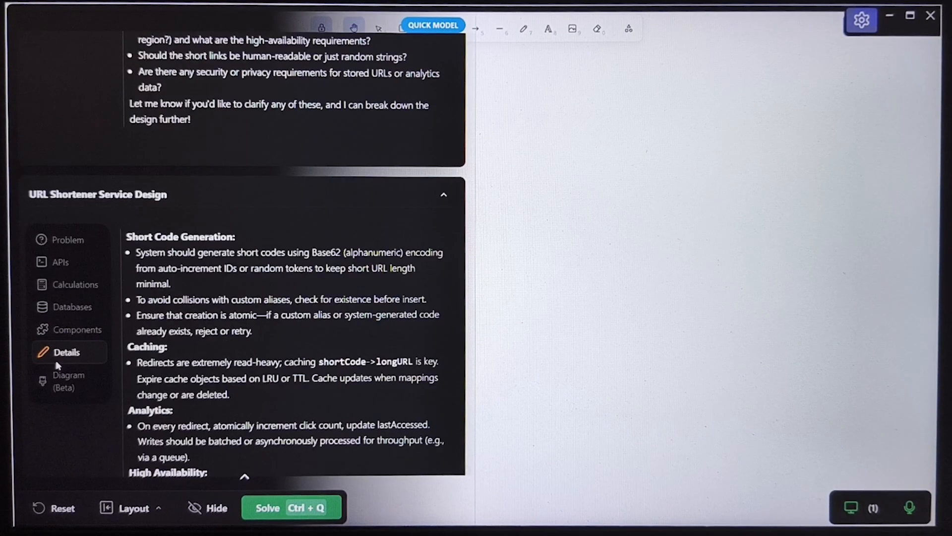
- Scroll through the analytics, high availability and tradeoffs notes, then open Diagram (Beta)
scroll("down", 3)
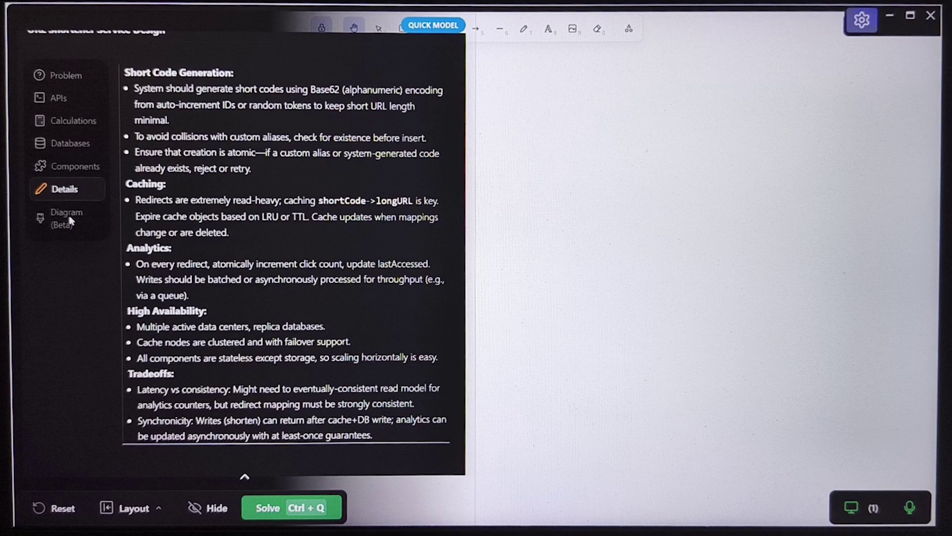
left_click(66, 217)
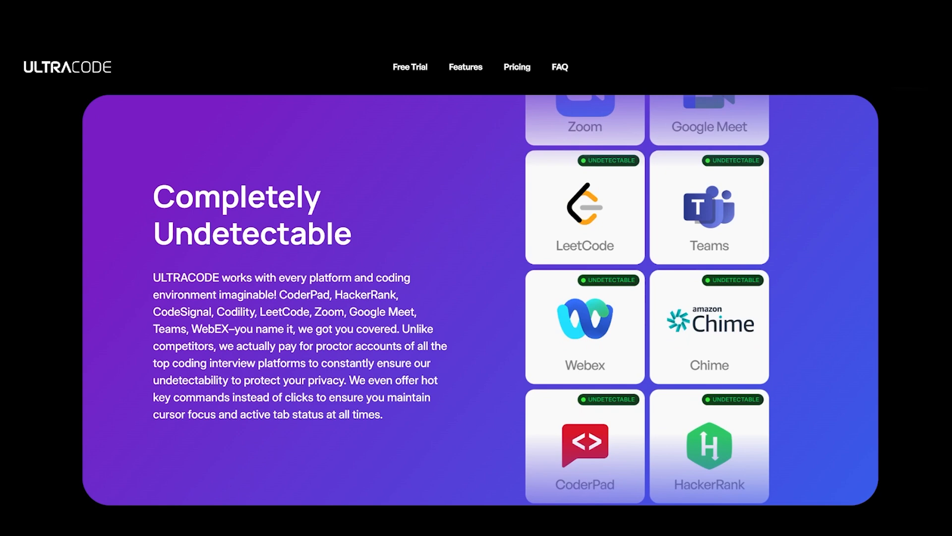
- Scroll past the Completely Undetectable platform tiles down to the $899 pricing offer
scroll("down", 3)
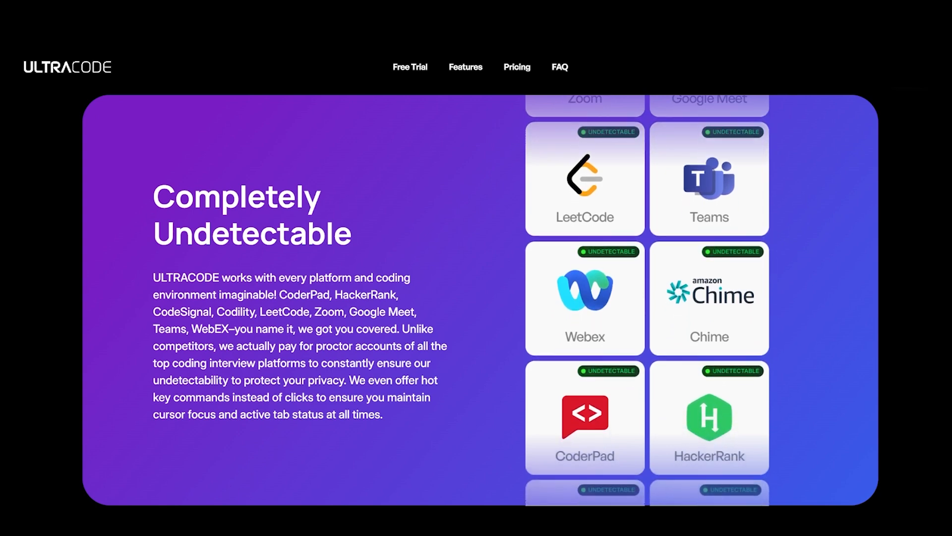
scroll("down", 3)
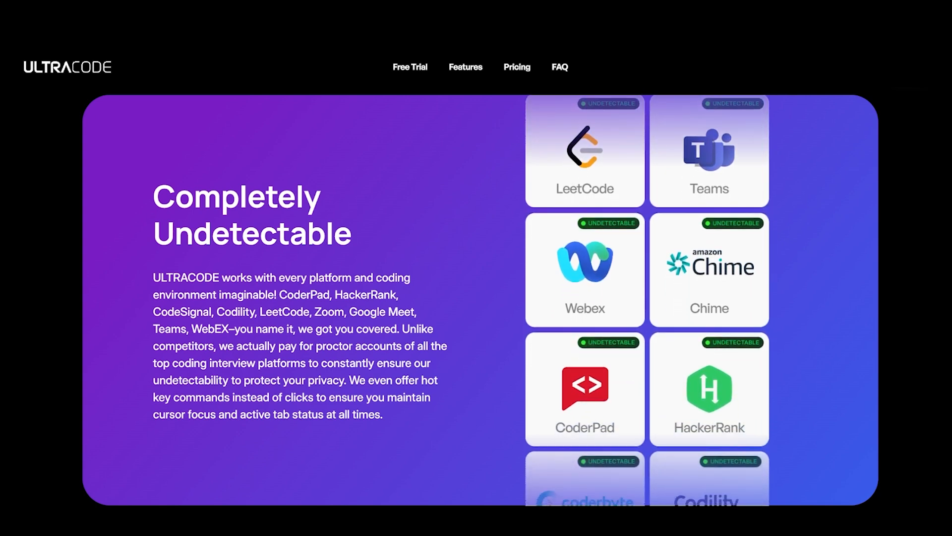
scroll("down", 3)
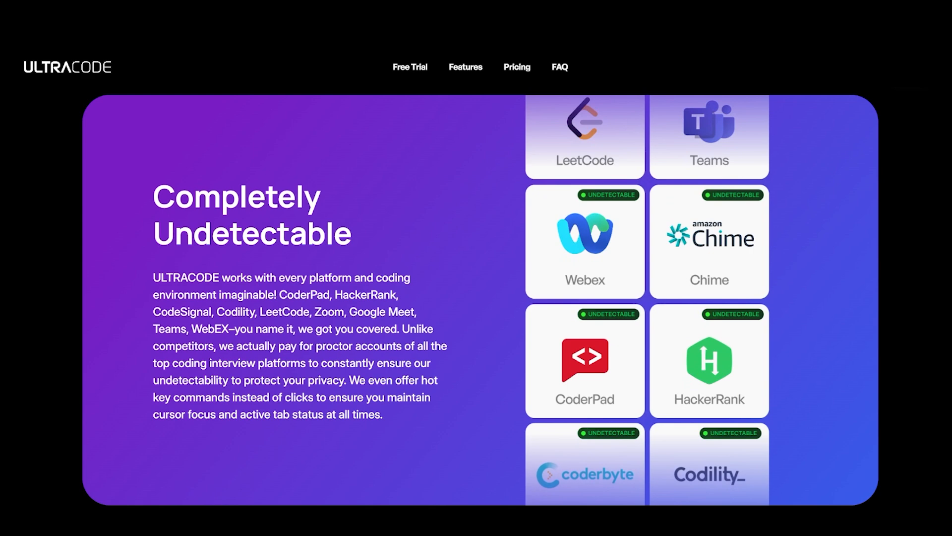
scroll("down", 3)
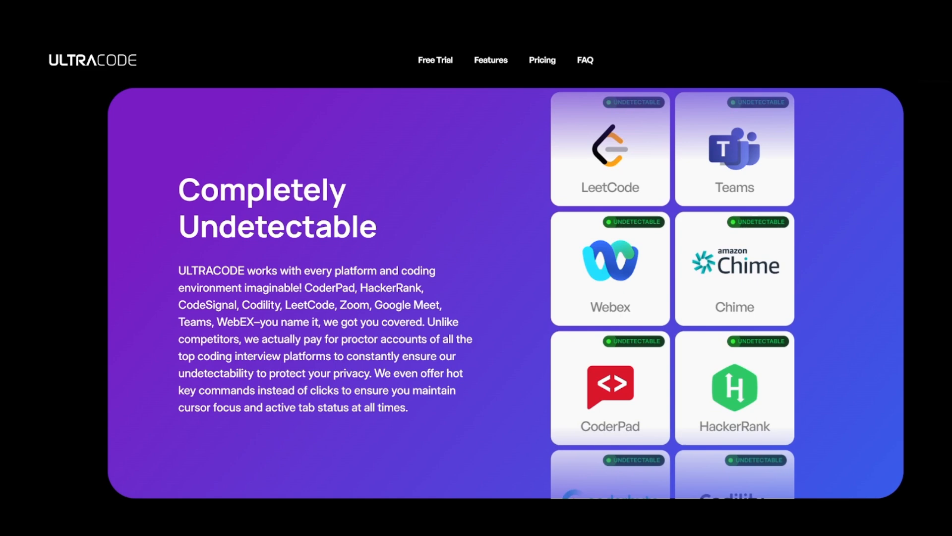
scroll("down", 3)
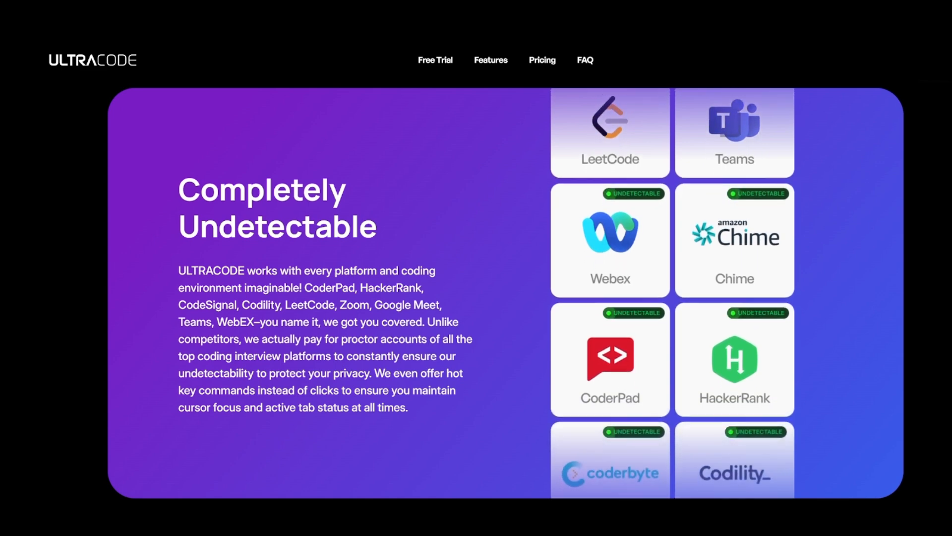
scroll("down", 3)
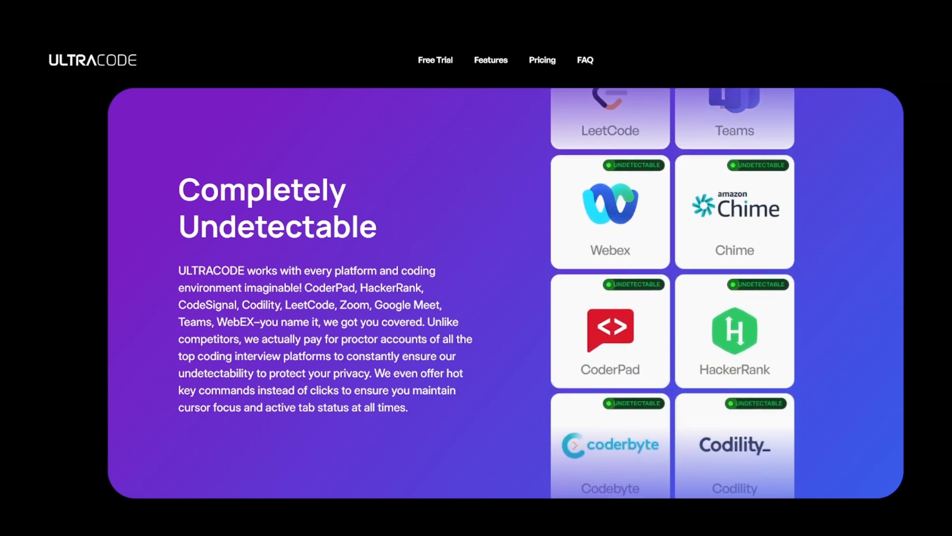
scroll("down", 3)
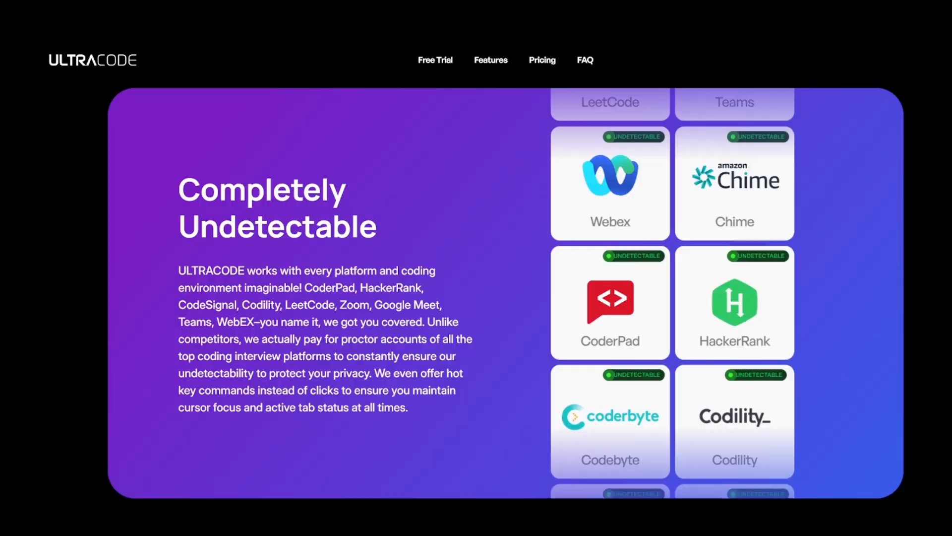
scroll("up", 3)
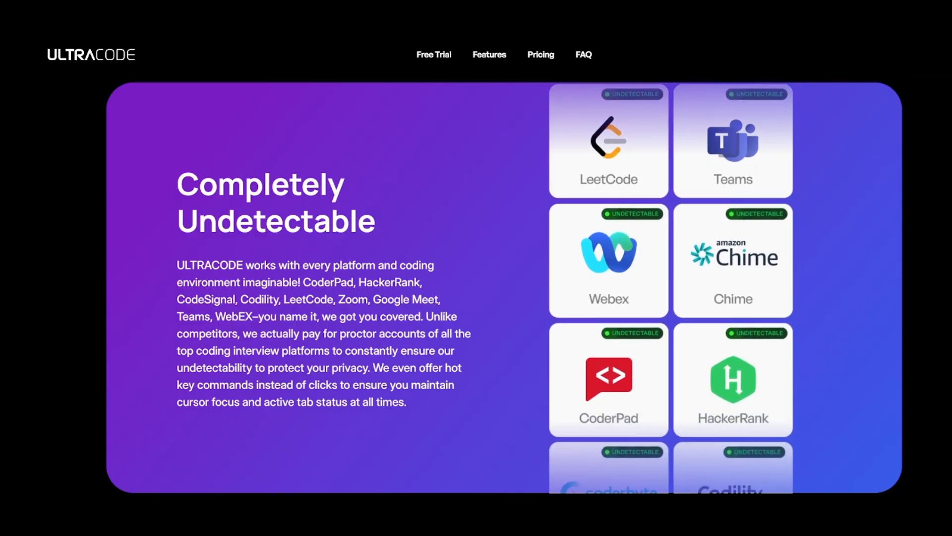
scroll("down", 3)
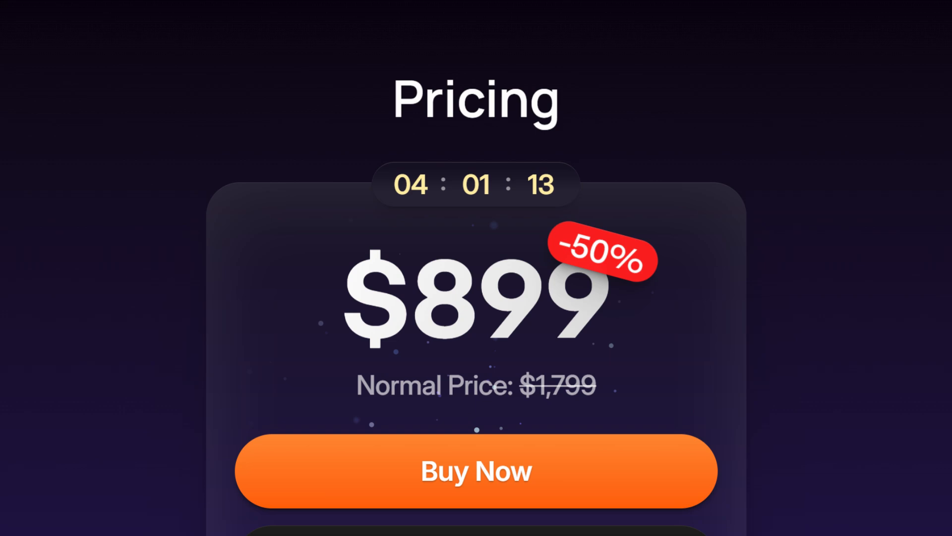
scroll("down", 3)
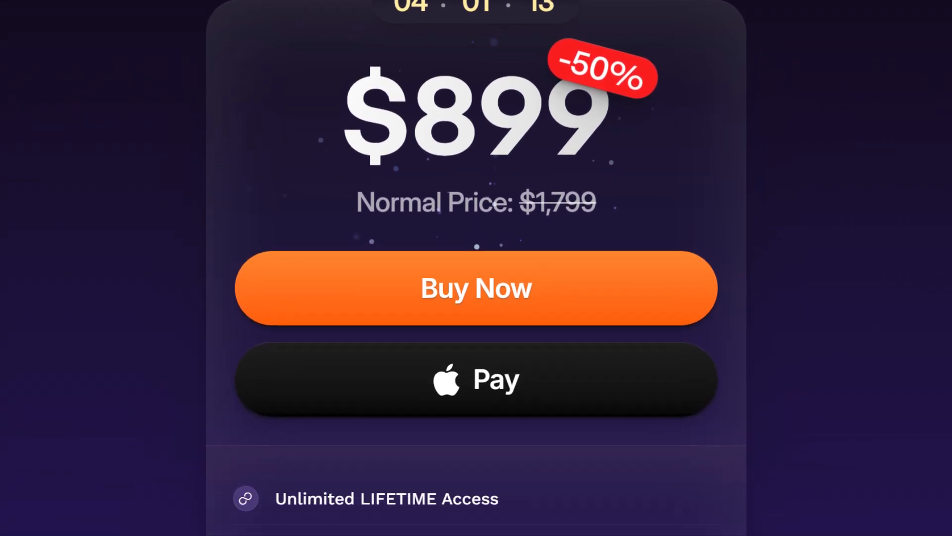
scroll("down", 3)
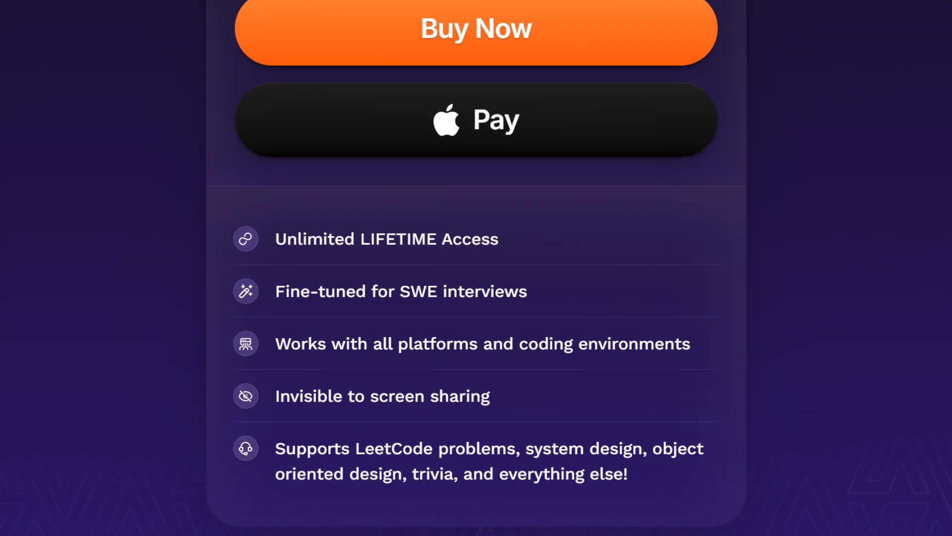
scroll("up", 3)
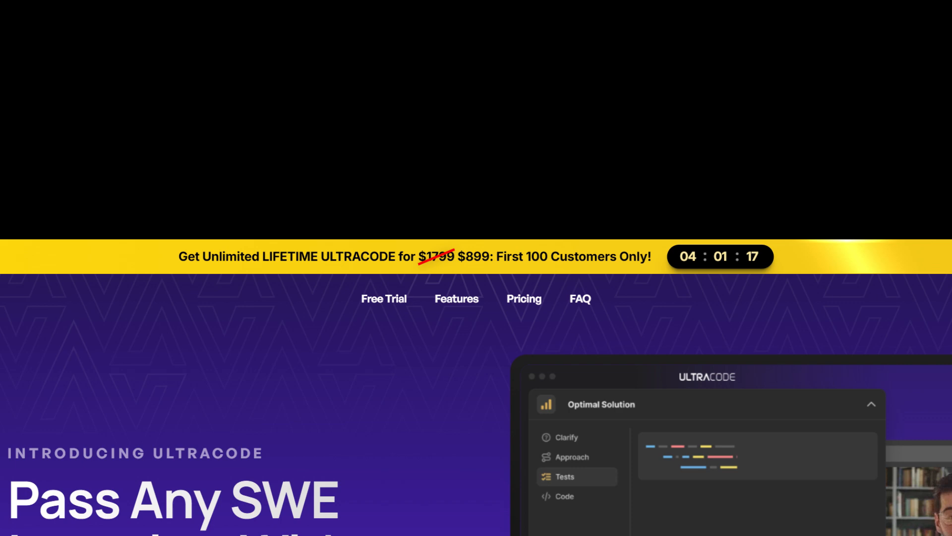
scroll("down", 3)
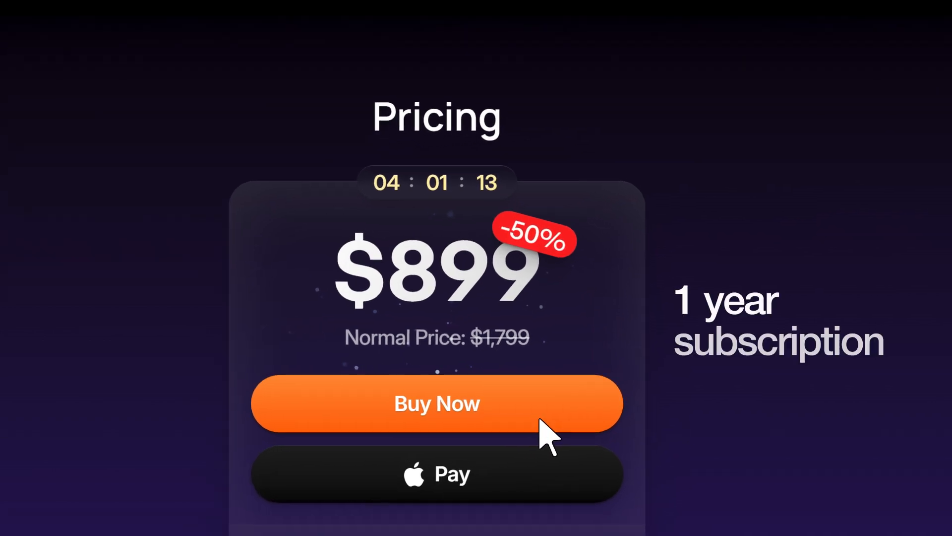
scroll("down", 3)
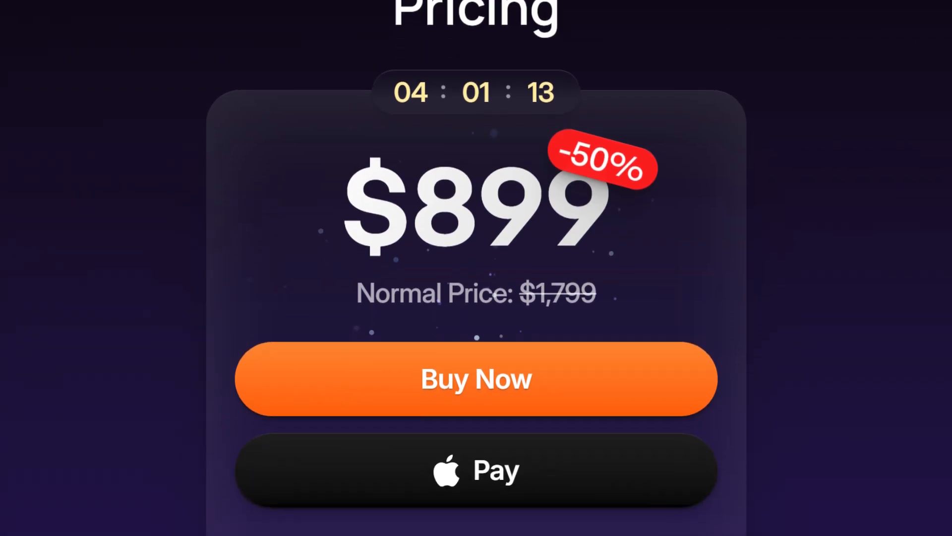
- Scroll to the pricing card's feature list, including Unlimited LIFETIME Access
scroll("down", 3)
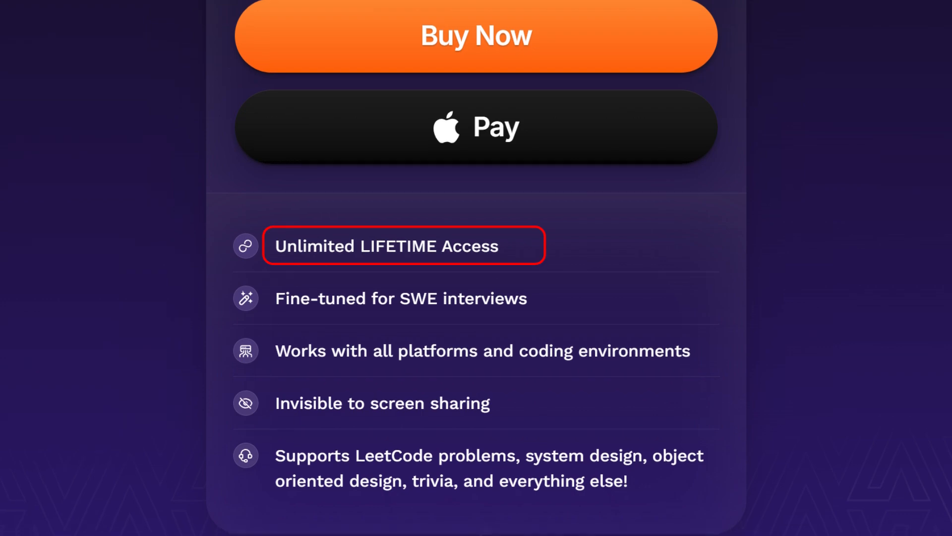